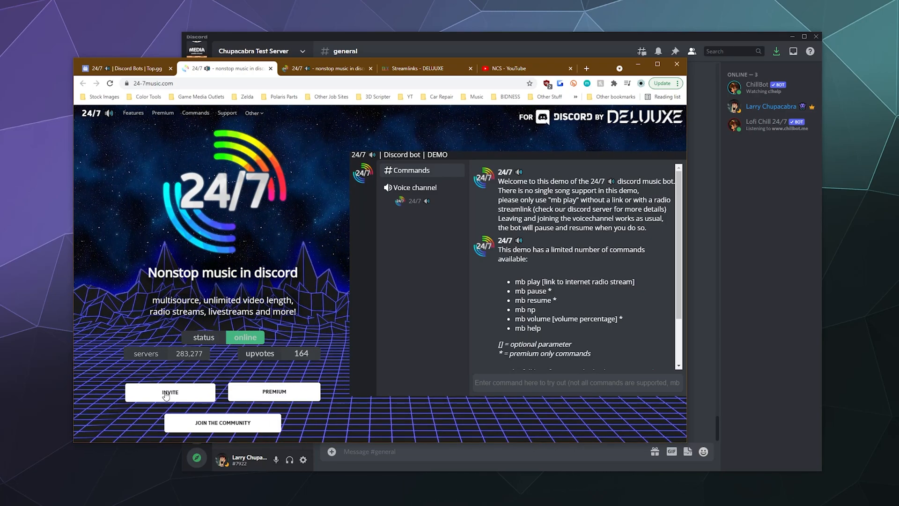
Start the invite and choose Chupacabra Test Server as the bot's destination
left_click(169, 392)
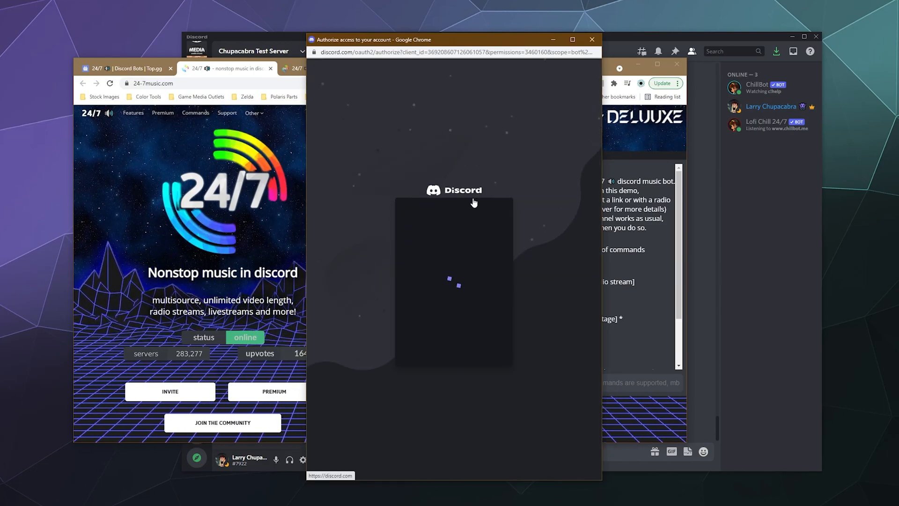
left_click(453, 343)
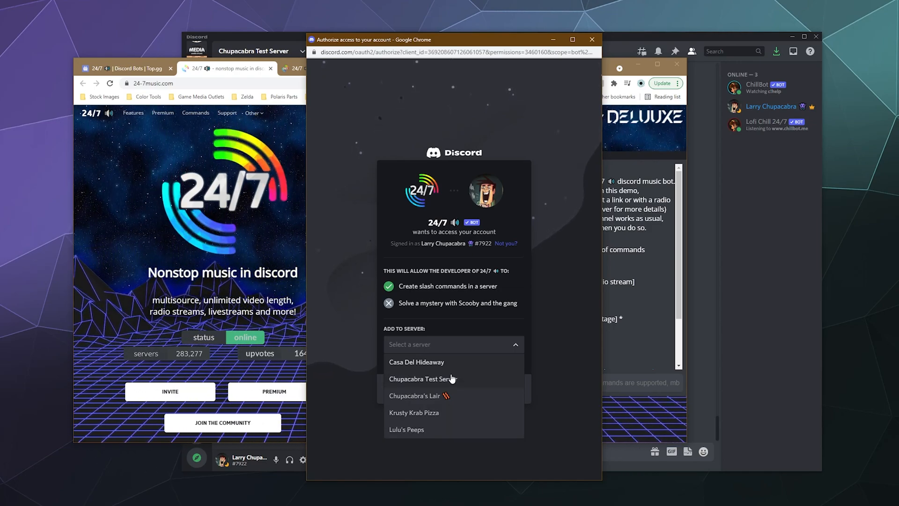
left_click(422, 378)
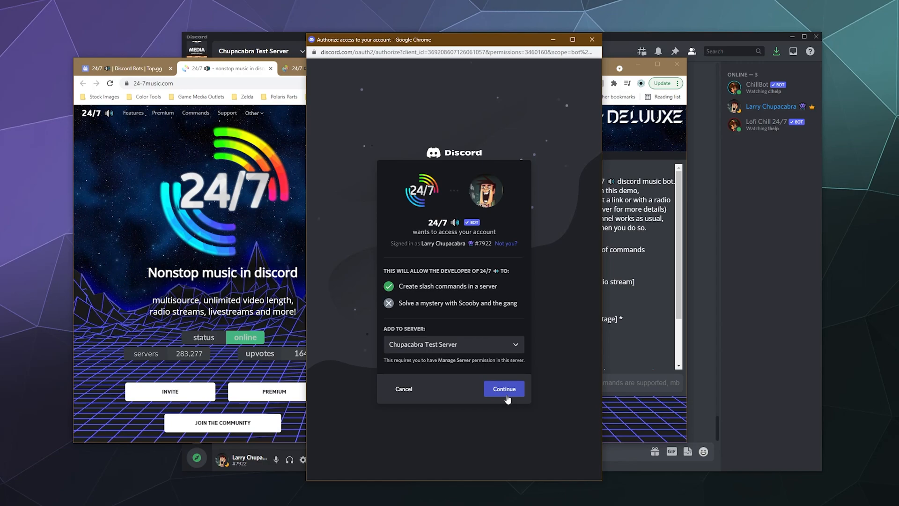
Authorize the bot's requested permissions and pass the captcha check
left_click(503, 388)
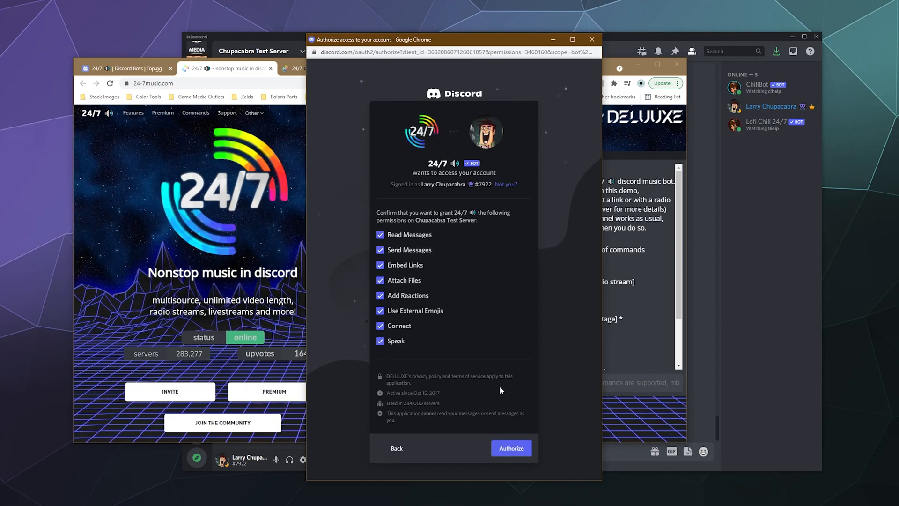
mouse_move(468, 284)
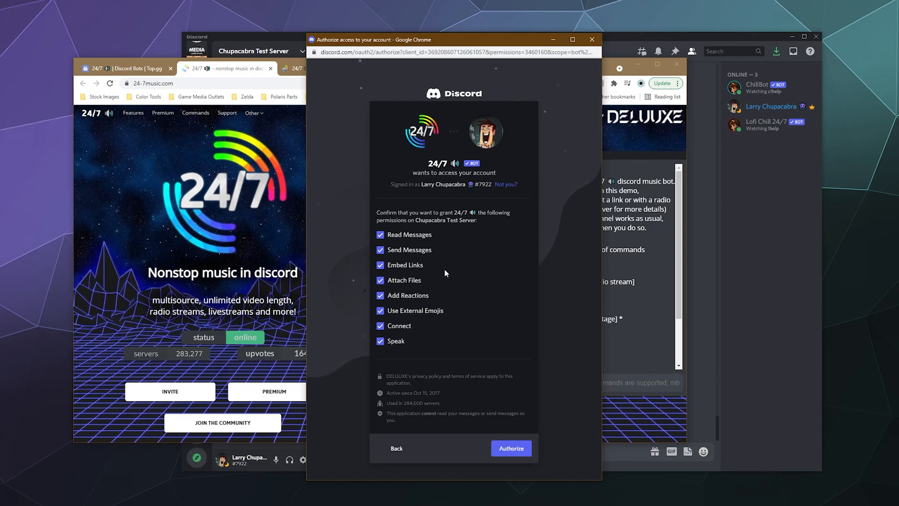
left_click(510, 448)
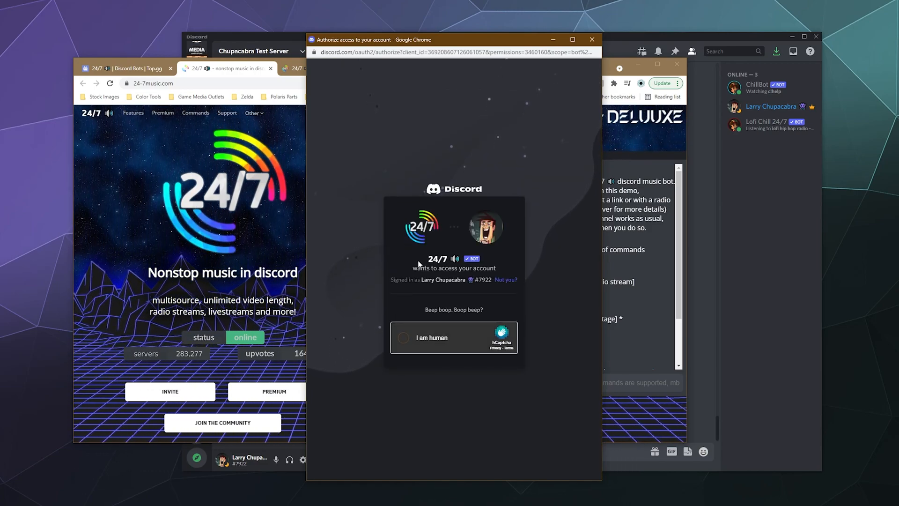
left_click(404, 337)
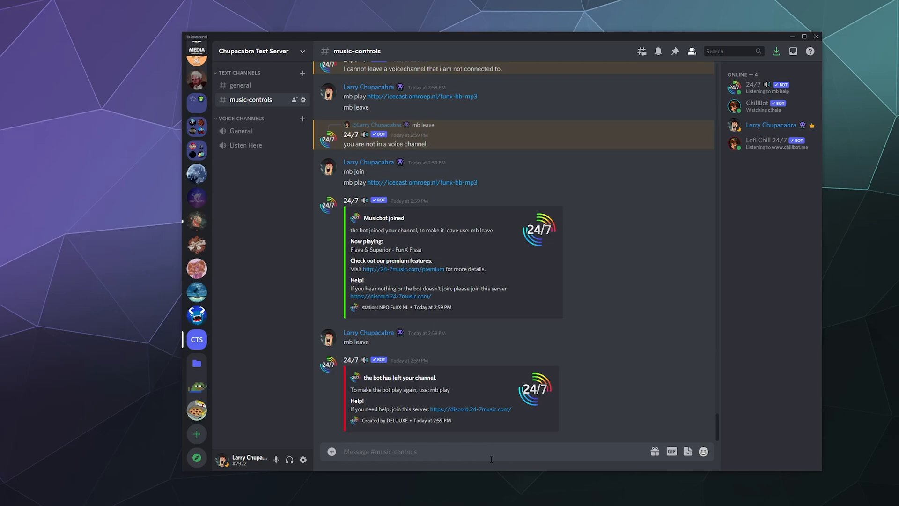
mouse_move(757, 106)
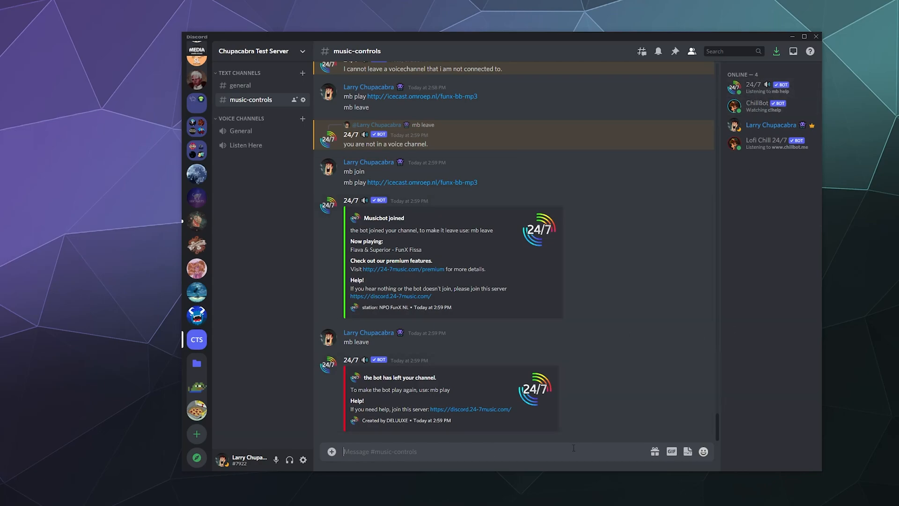
Send 'mb help' in #music-controls to request the bot's command list
type("mb")
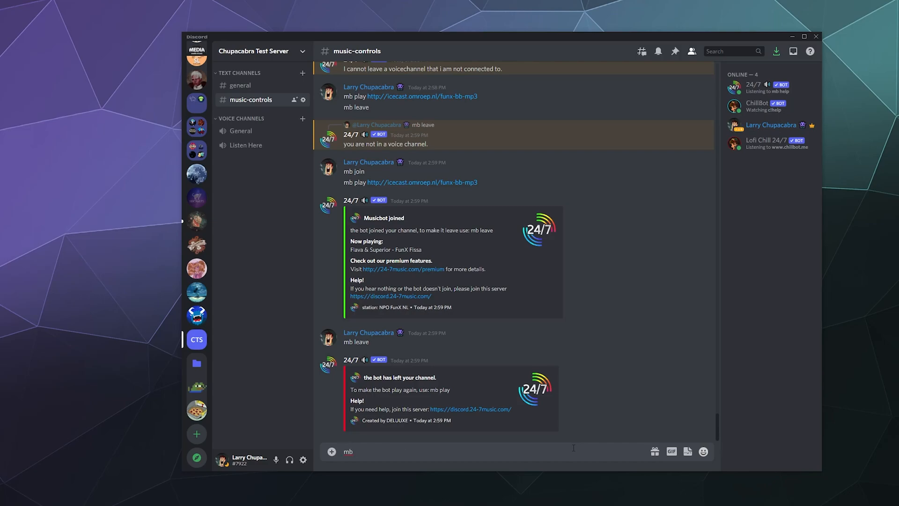
type("help")
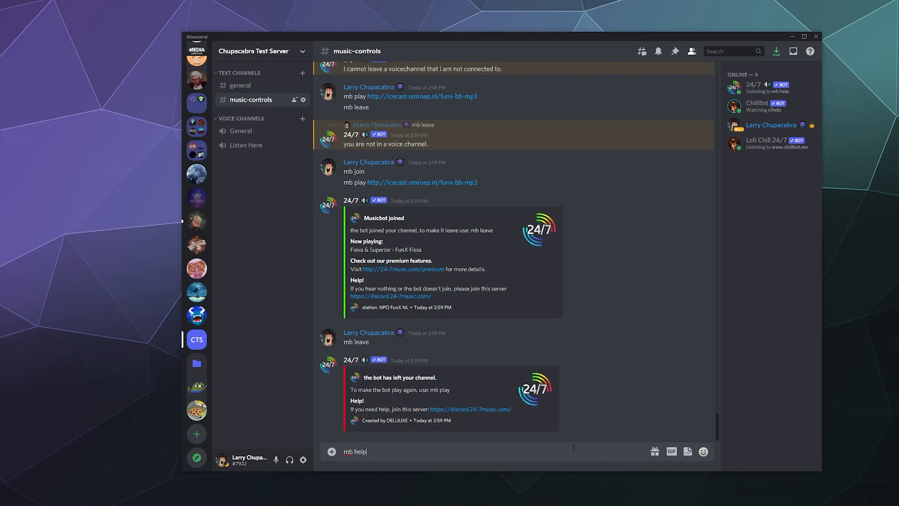
key("enter")
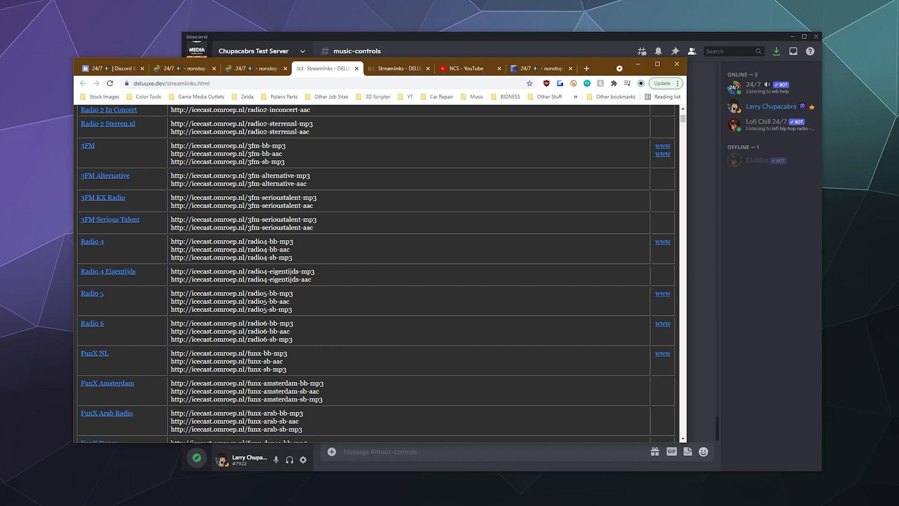
Scroll the Streamlinks radio station table to the NPO FunX stream URLs
scroll("up", 3)
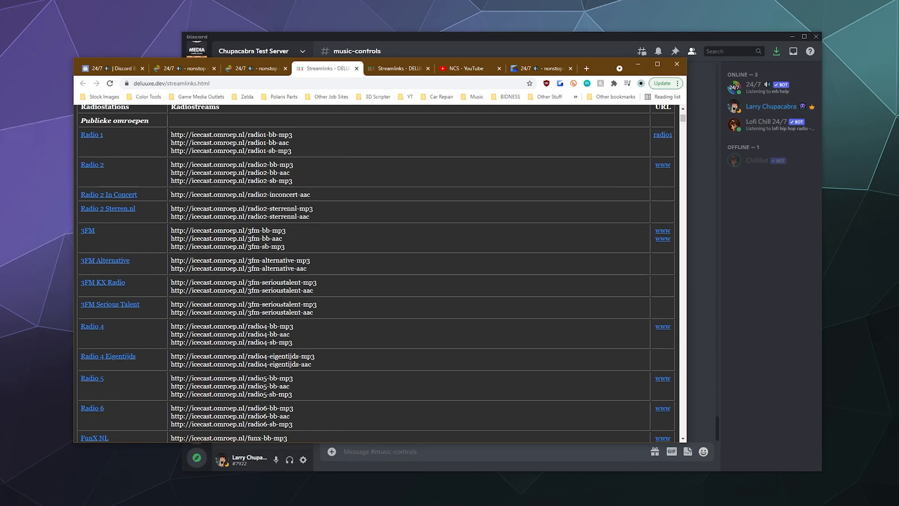
scroll("down", 3)
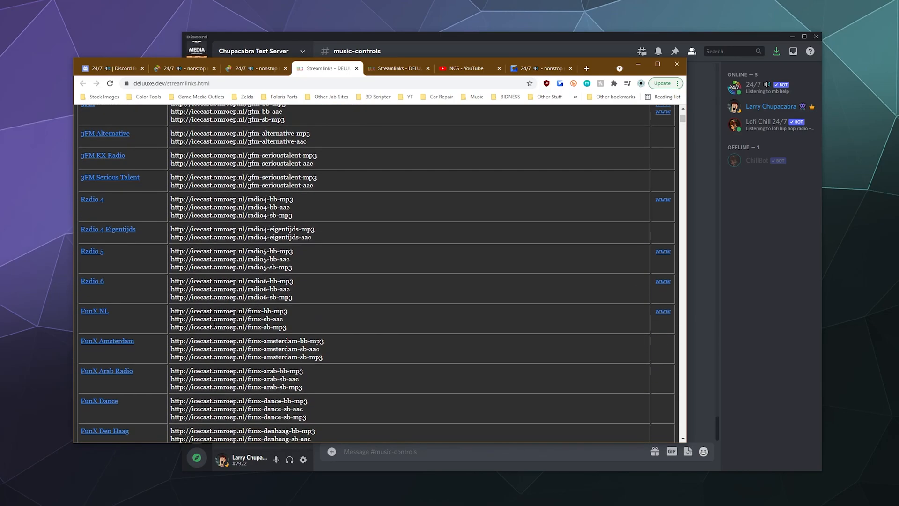
mouse_move(300, 333)
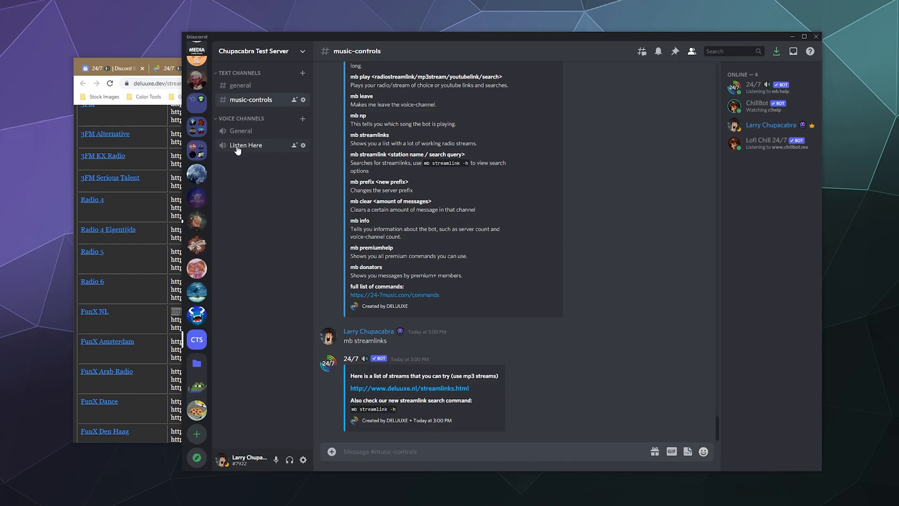
Join Listen Here and send 'mb play' with the FunX mp3 stream URL
left_click(245, 145)
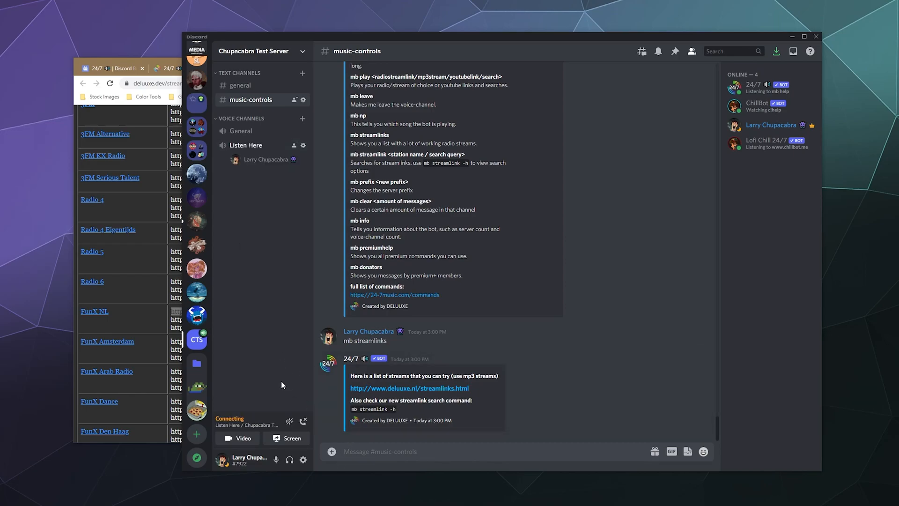
mouse_move(233, 340)
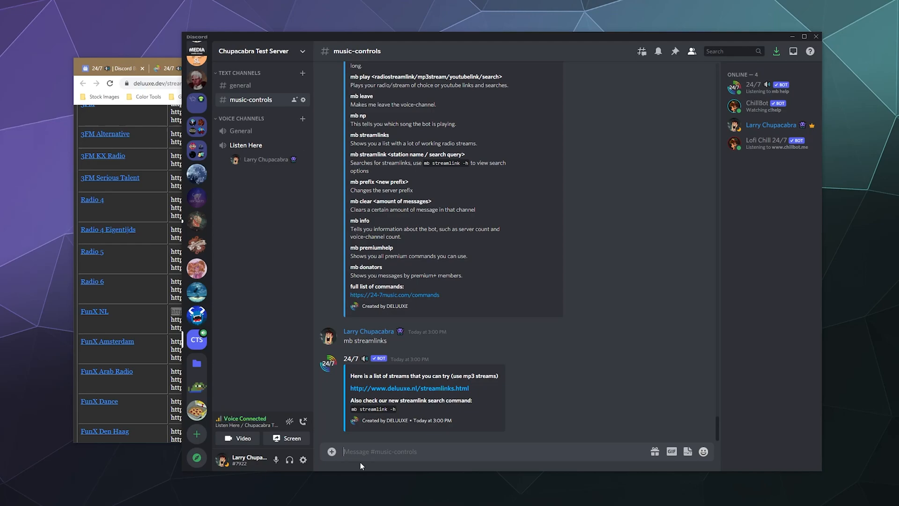
type("mb play")
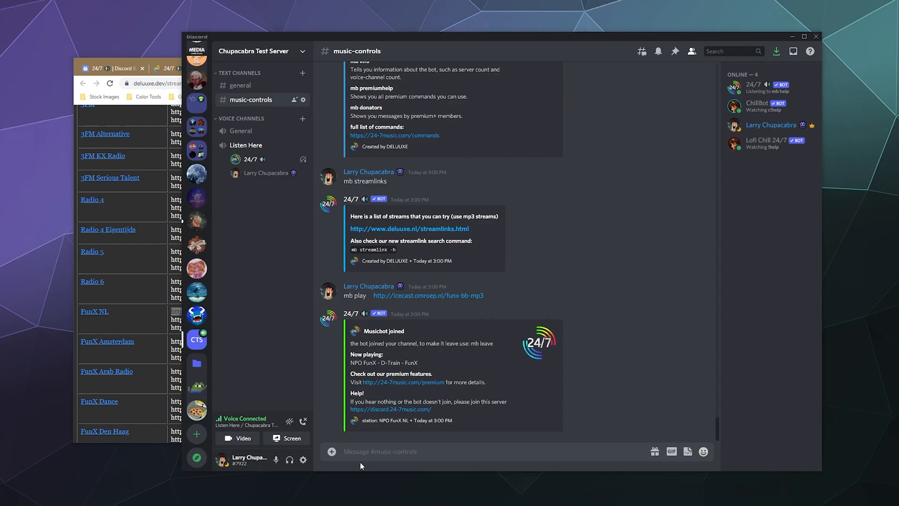
mouse_move(295, 384)
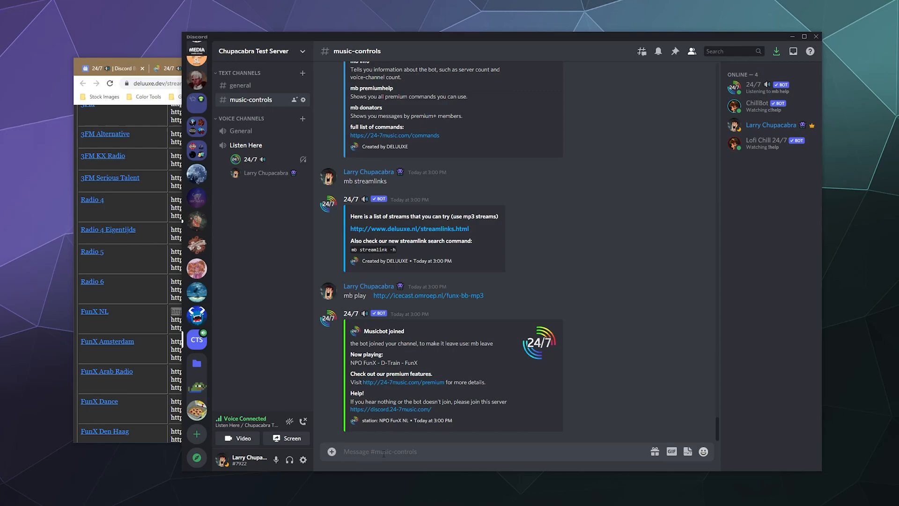
type("mb")
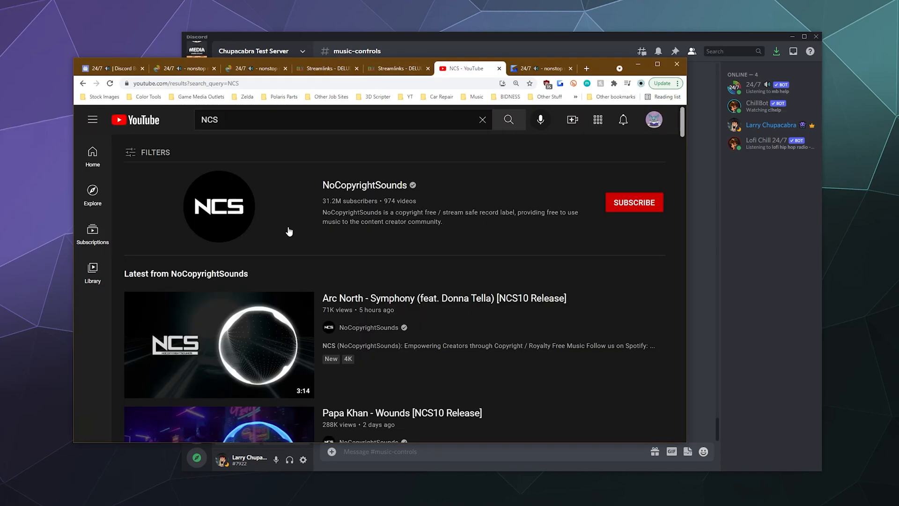
Open the Arc North - Symphony video to play its link through the bot
left_click(444, 298)
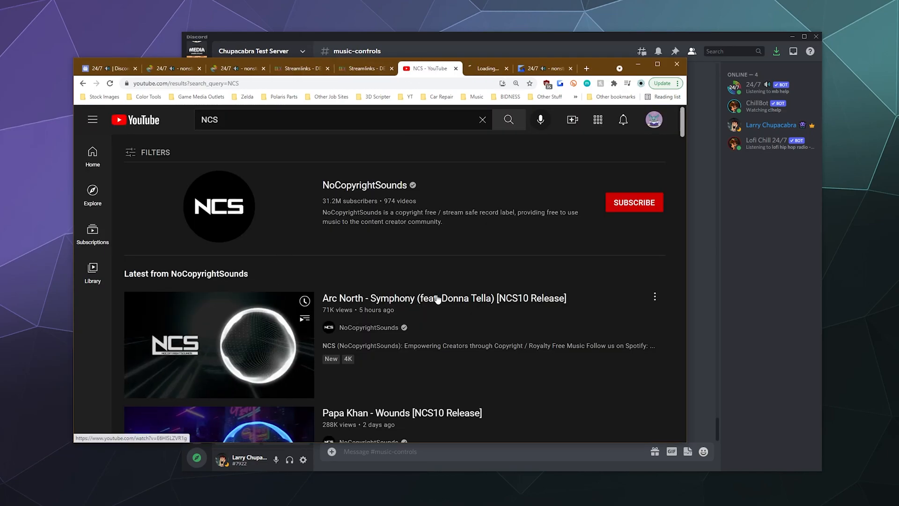
left_click(443, 298)
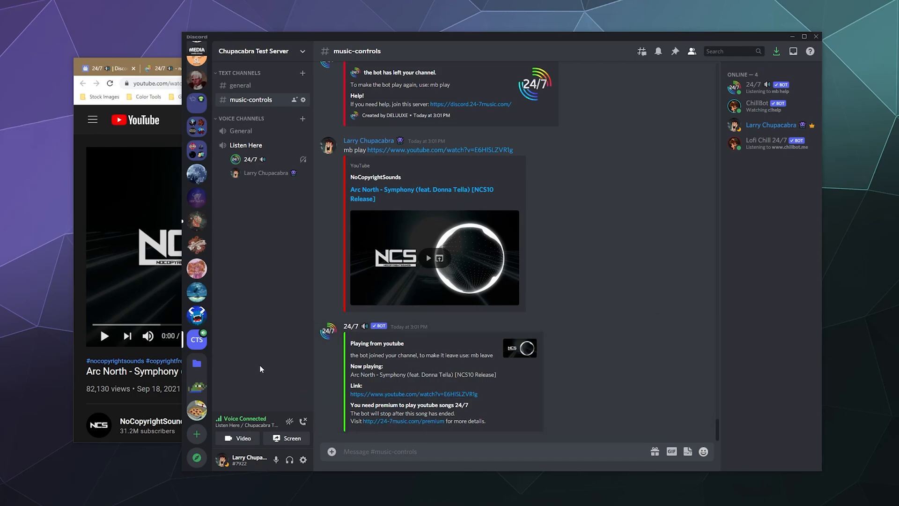
mouse_move(273, 368)
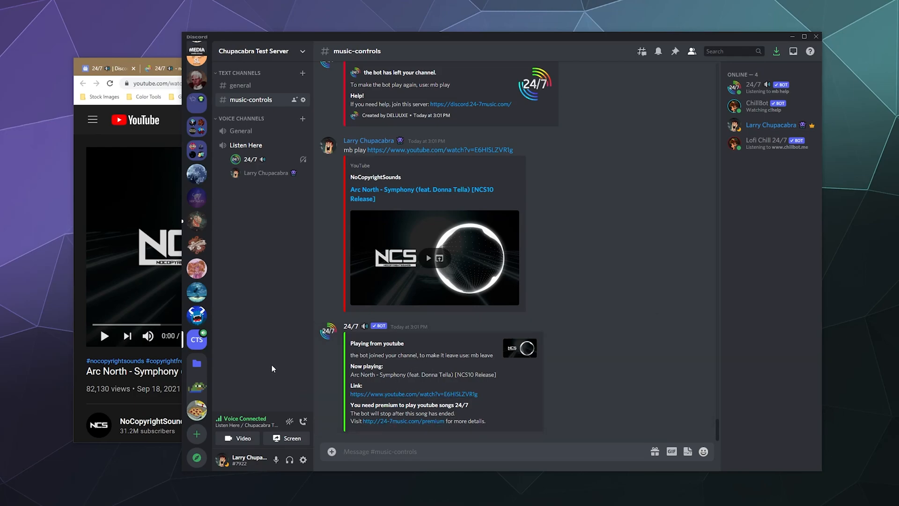
mouse_move(159, 132)
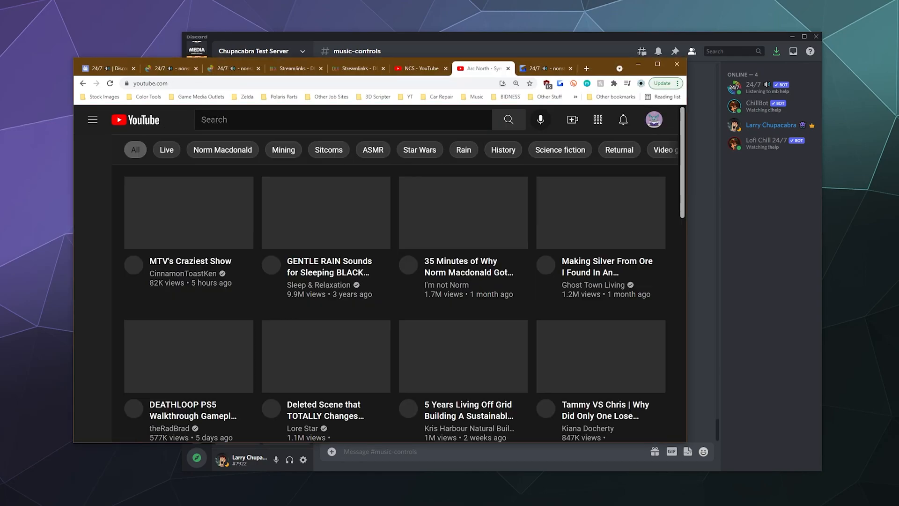
Search YouTube for NCS stream and open the NCS 24/7 Copyright Free Music livestream
type("NCS stream")
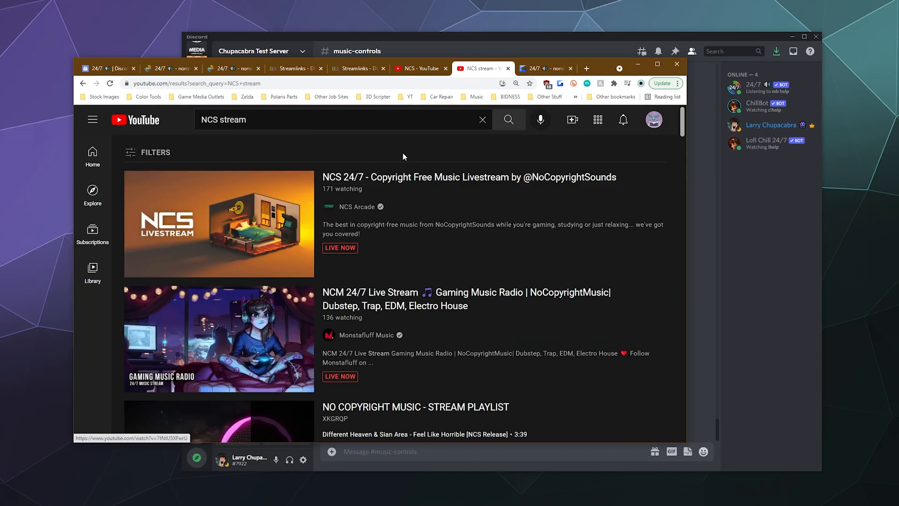
left_click(219, 224)
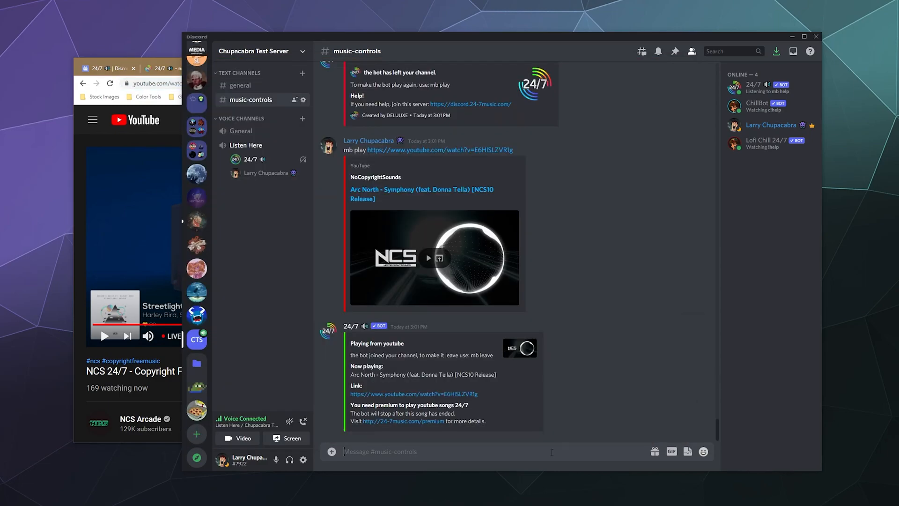
Send 'mb play' with the NCS livestream URL, then request 'mb help' again
type("m")
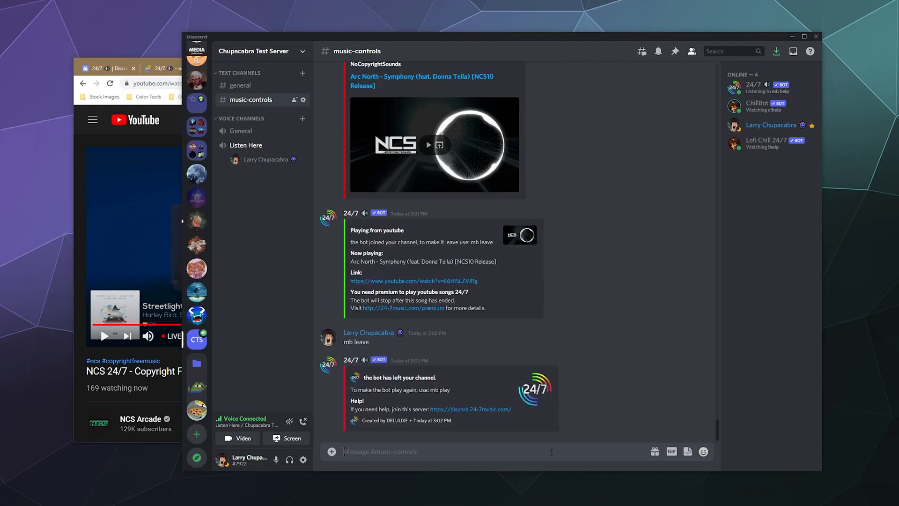
type("mb play https://www.youtube.com/watch?v=7tNtU5XFwrU")
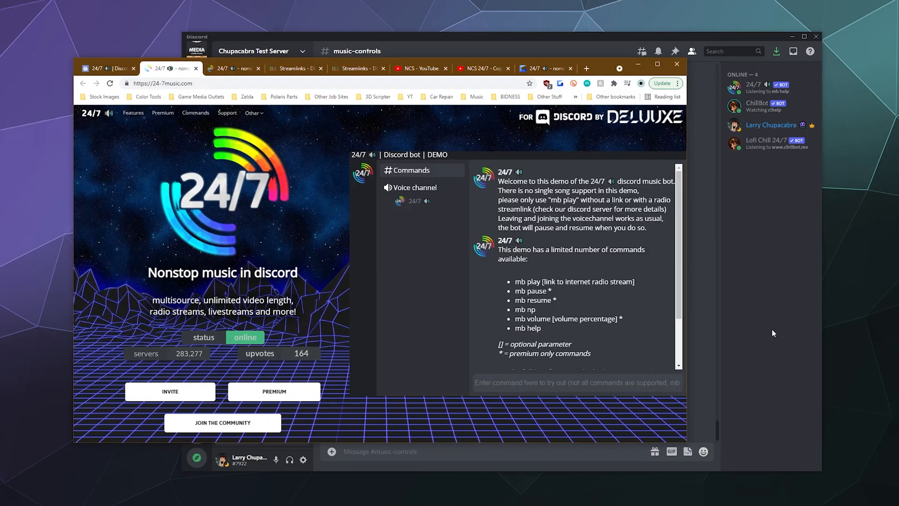
type("mb he")
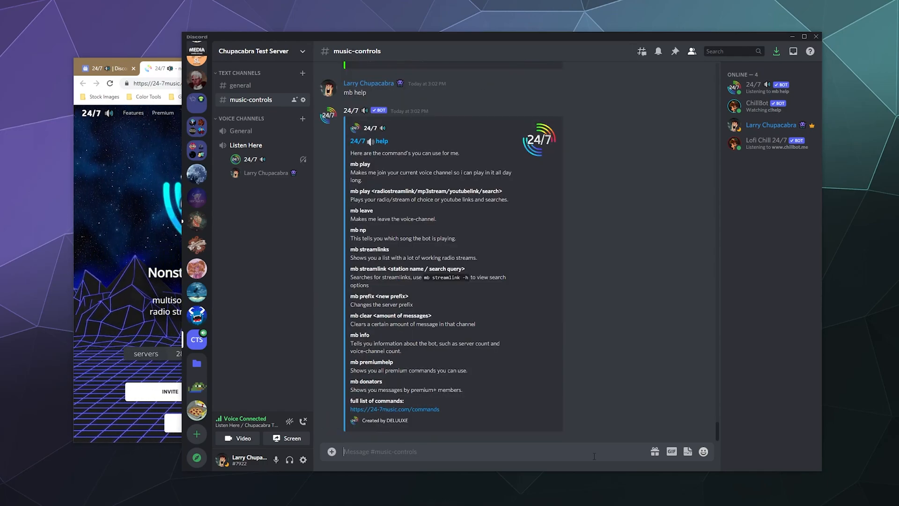
Send 'mb premiumhelp' and read through the bot's Premium command embed
type("mb")
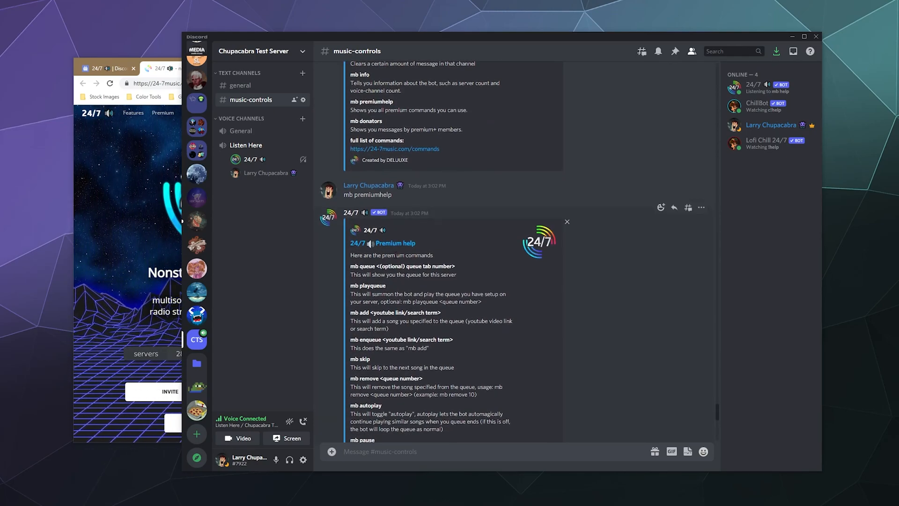
scroll("down", 3)
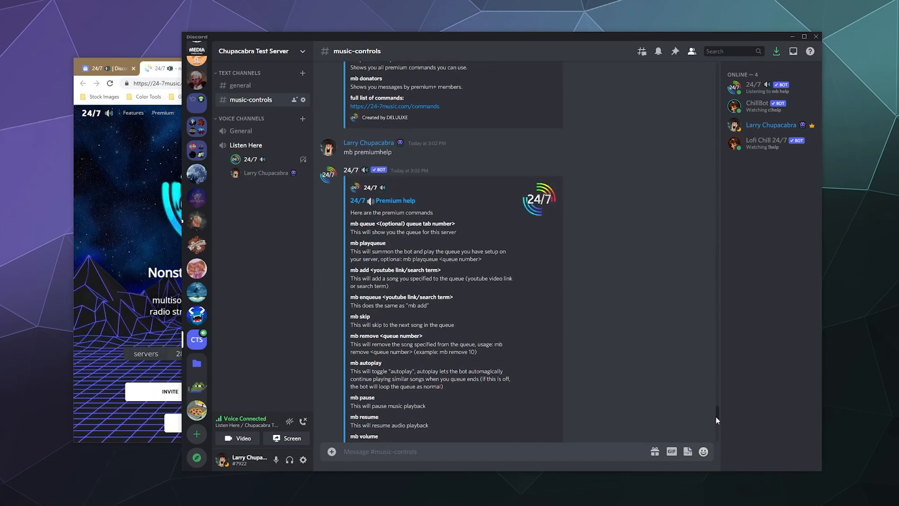
scroll("down", 3)
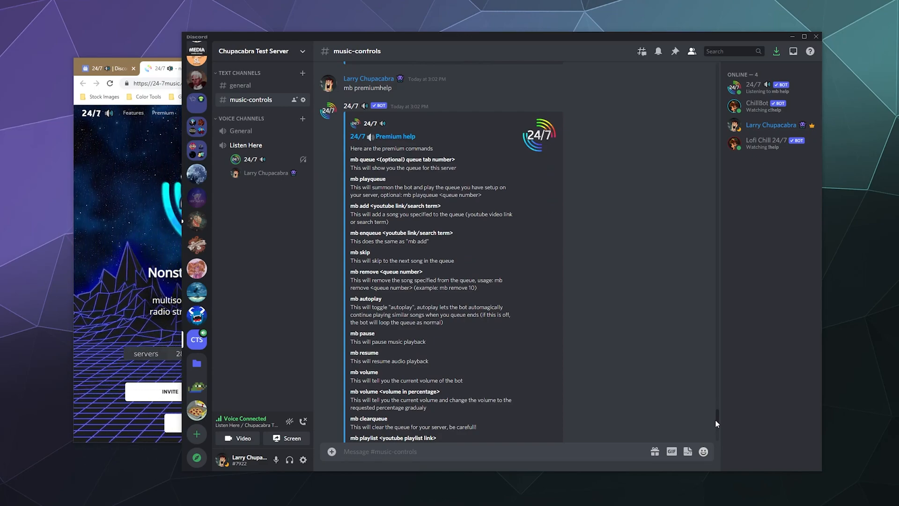
scroll("down", 3)
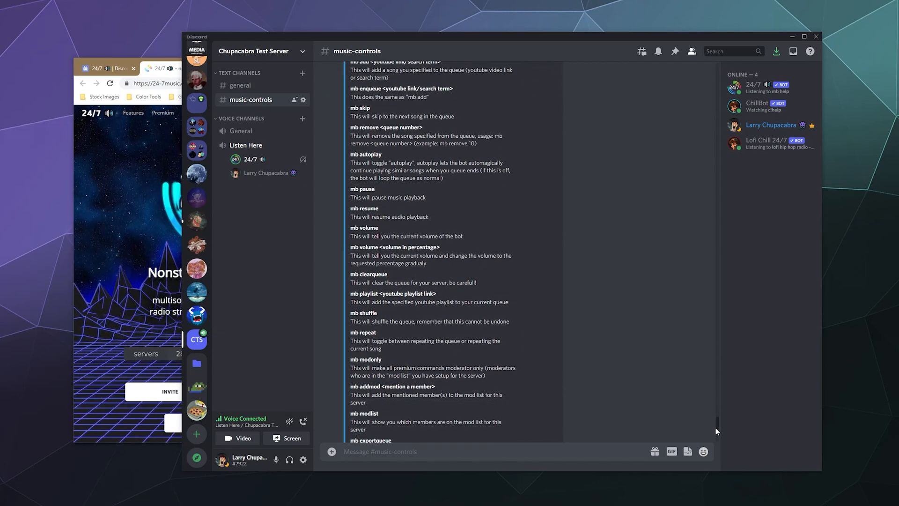
scroll("down", 3)
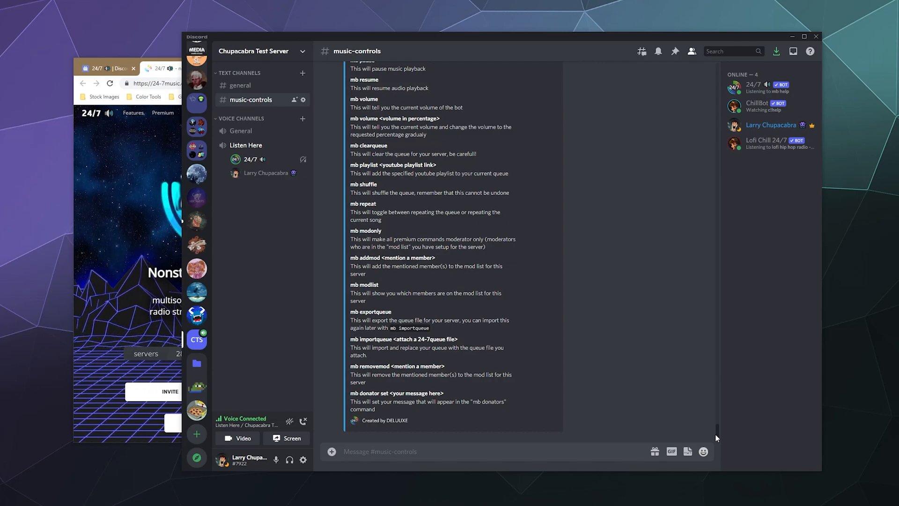
scroll("up", 3)
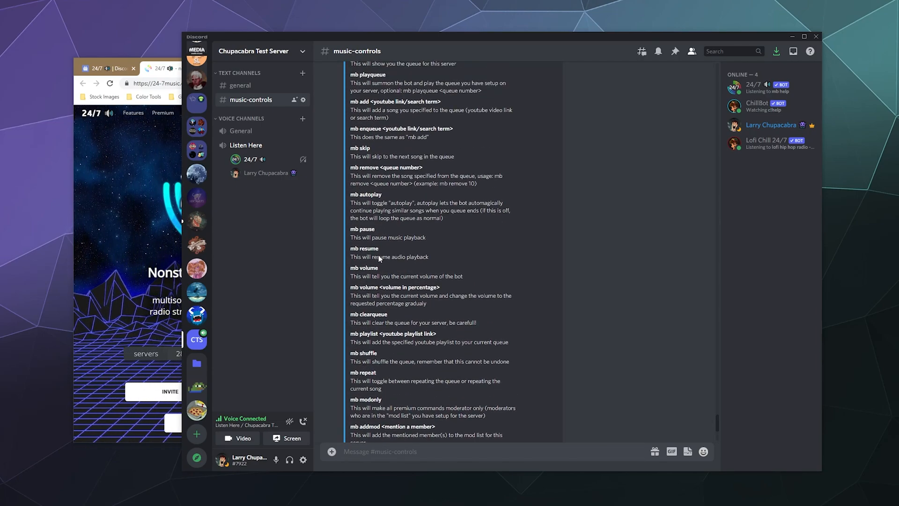
scroll("down", 3)
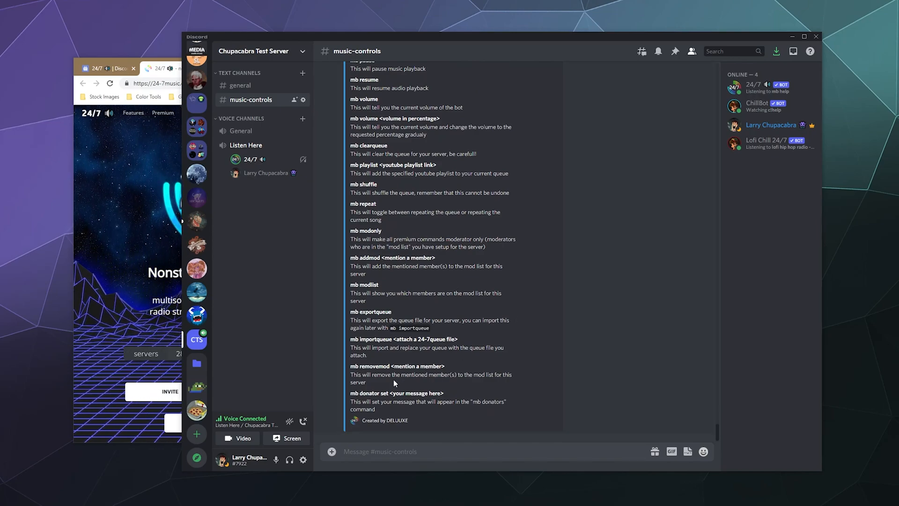
mouse_move(268, 304)
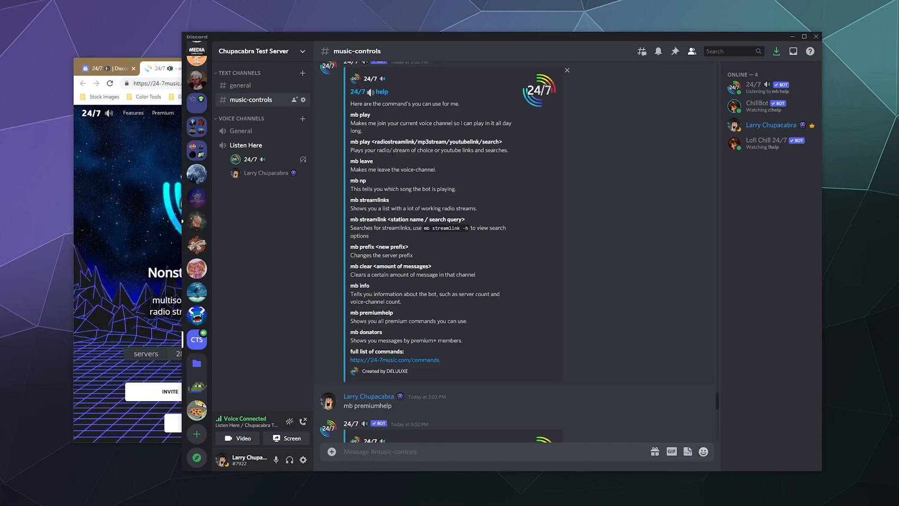
scroll("down", 3)
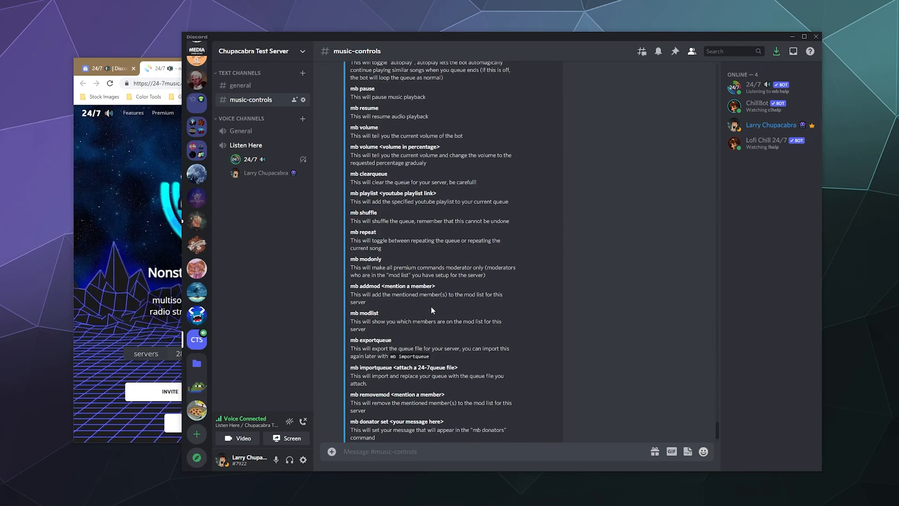
scroll("down", 3)
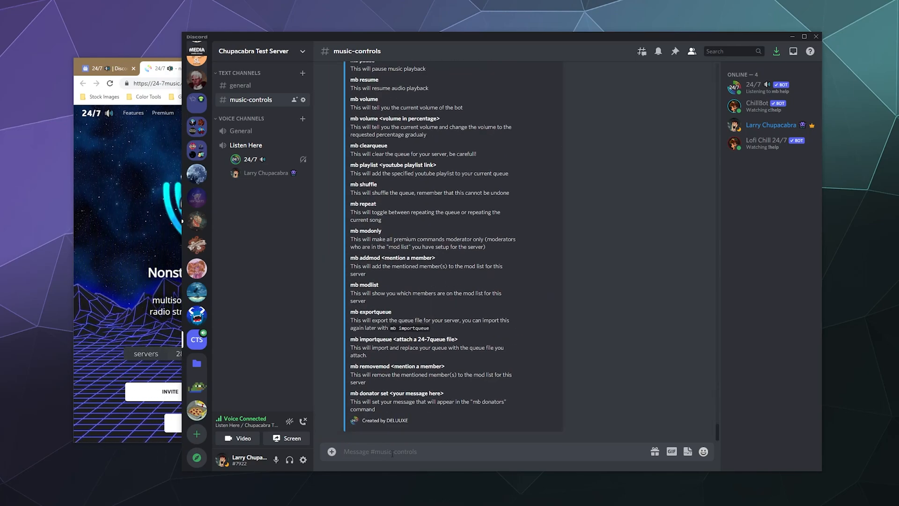
Send 'mb play NCS' and read the bot's reply playing Top 20 NCS songs
type("mb")
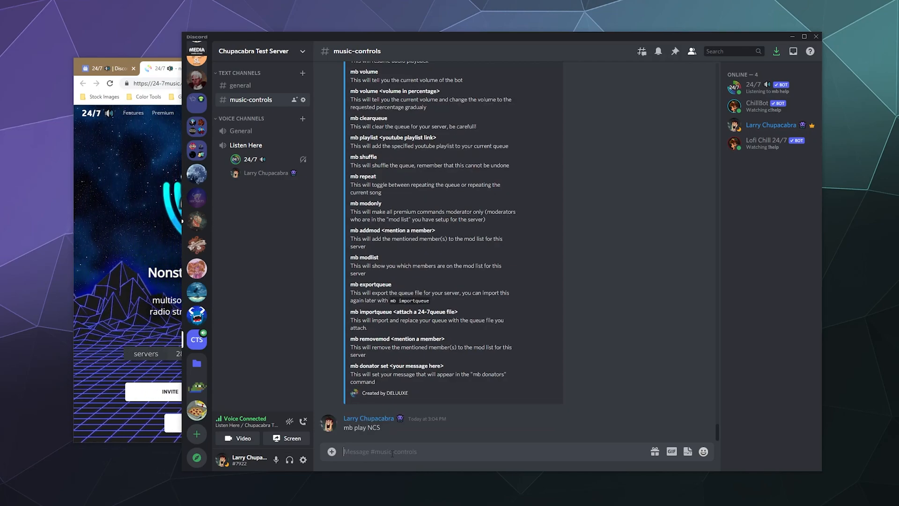
scroll("down", 3)
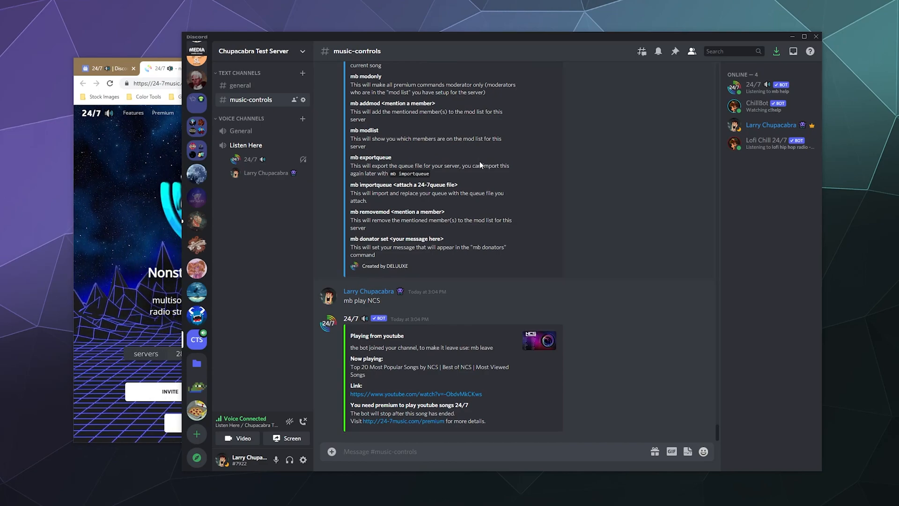
Send 'mb play search NCS' and review the search results
type("mb")
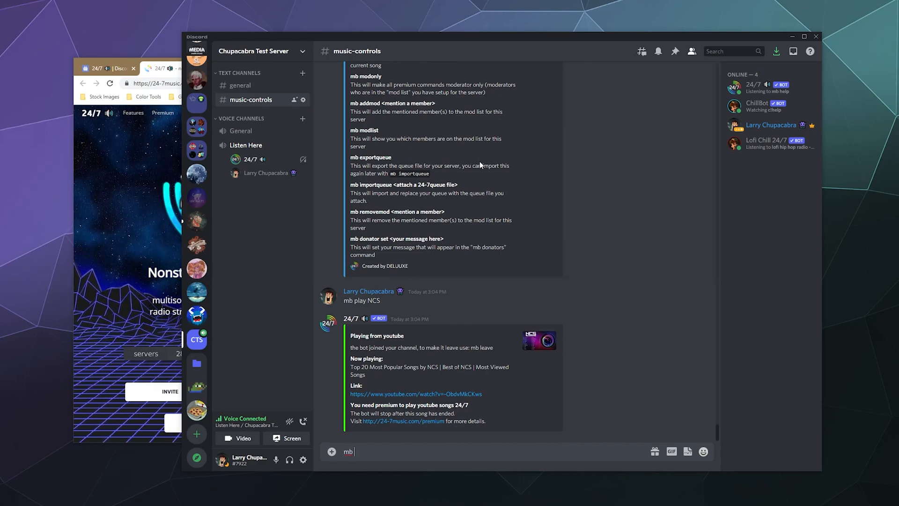
type("play search")
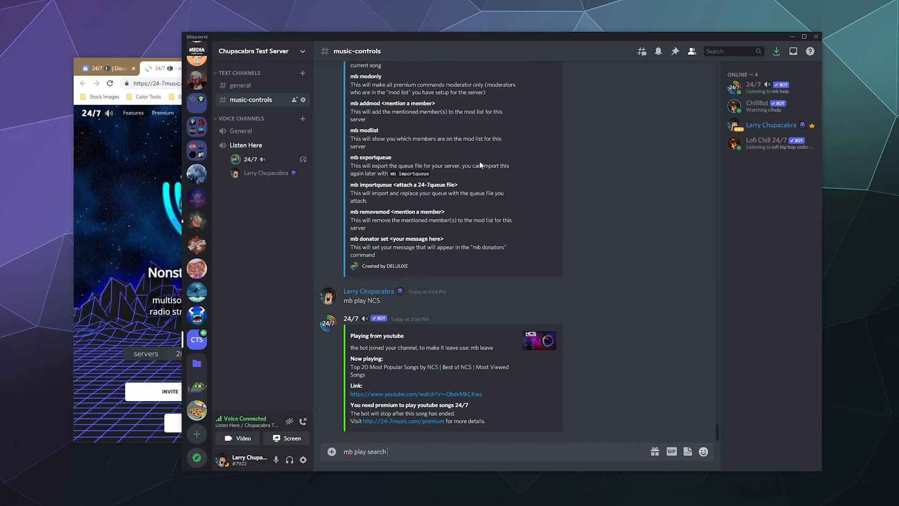
type("NCS")
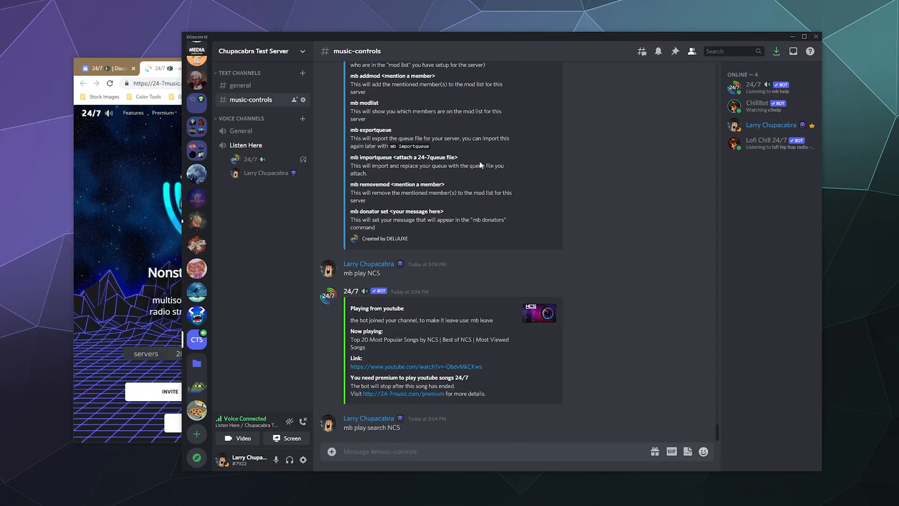
mouse_move(456, 372)
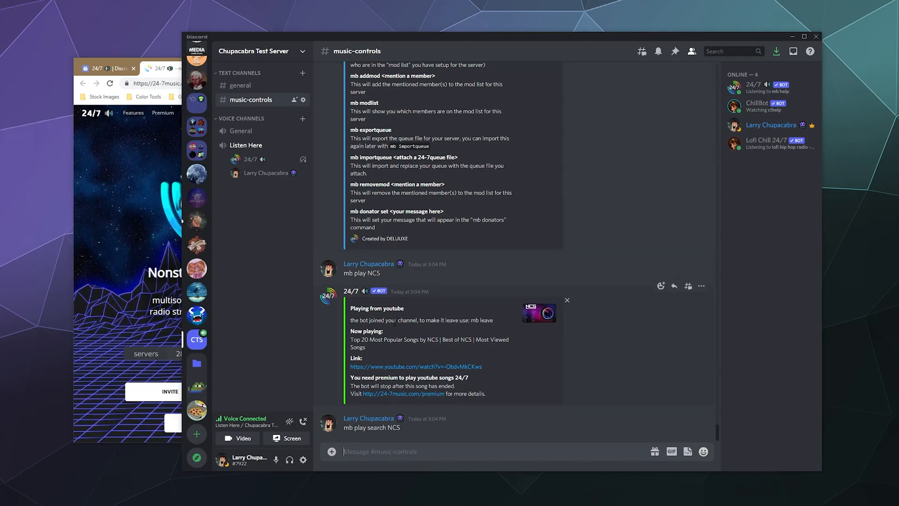
scroll("down", 3)
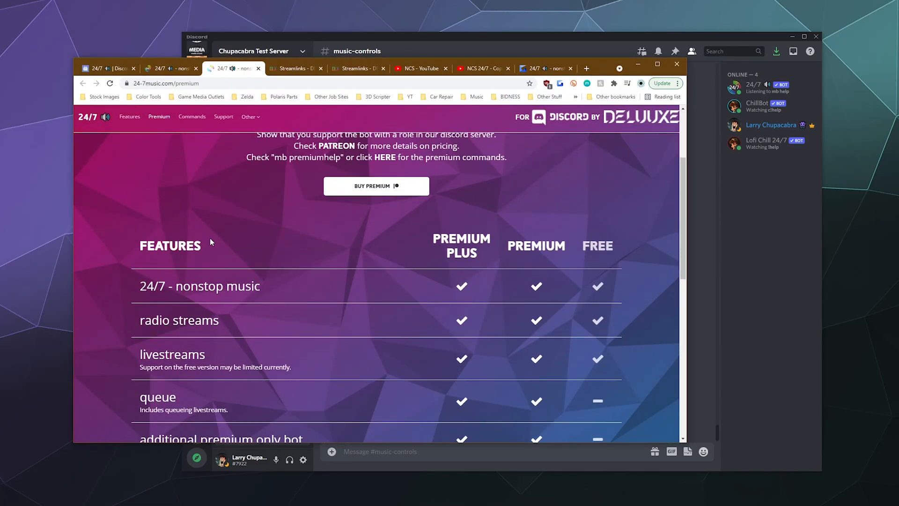
Scroll the 24-7music.com Premium page to the Premium Plus, Premium and Free features table
scroll("down", 3)
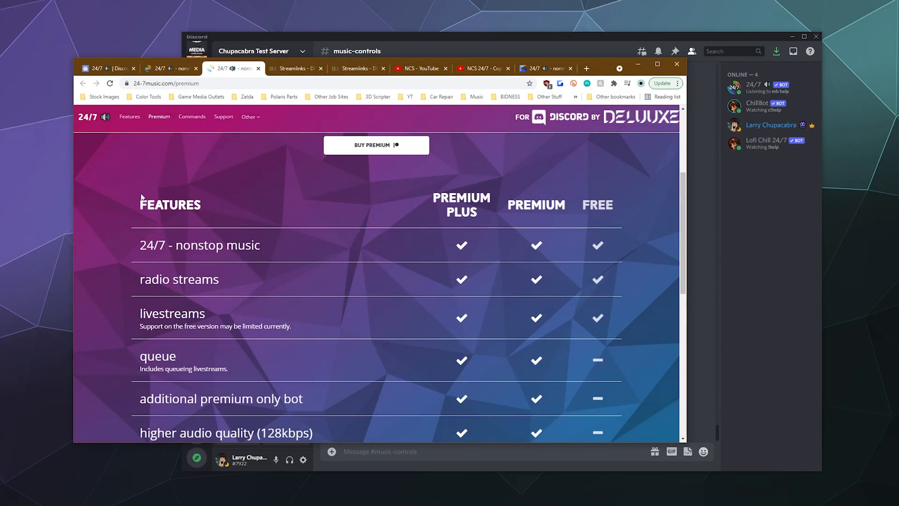
scroll("down", 3)
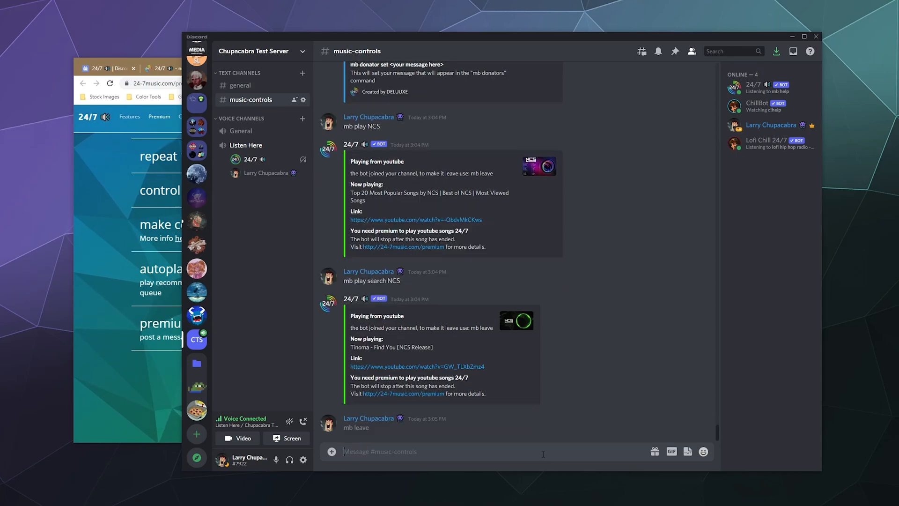
Scroll the channel to read the Tinoma - Find You playback reply and premium help list
scroll("down", 3)
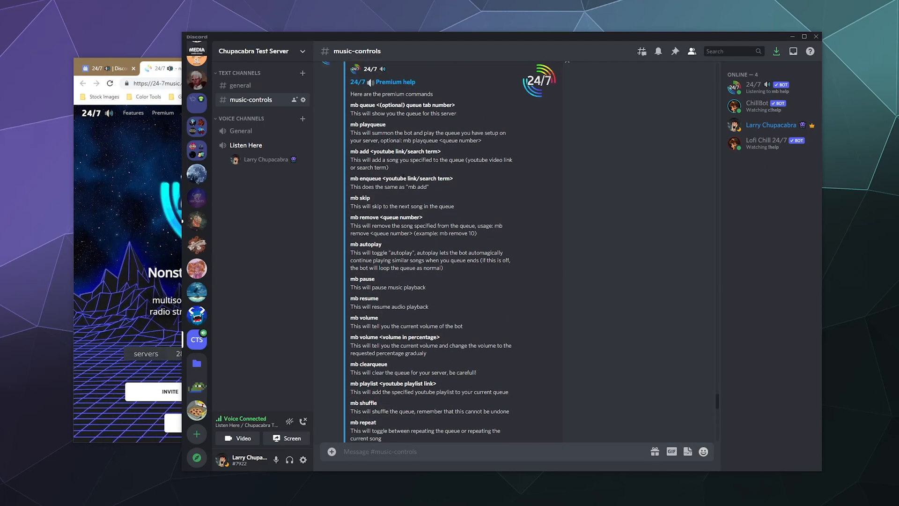
Review the $2.47 Premium and expanded $7.24 Premium+ Patreon tiers, then return to 24-7music.com
left_click(167, 69)
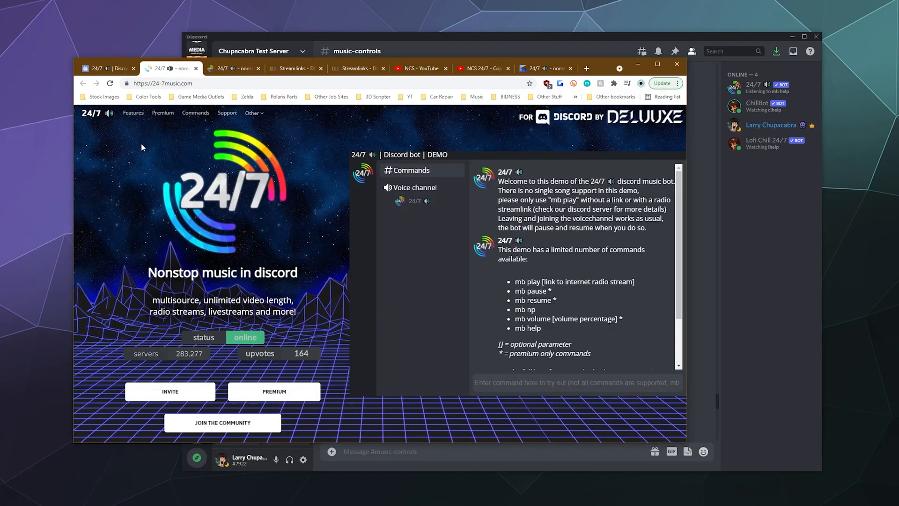
left_click(232, 68)
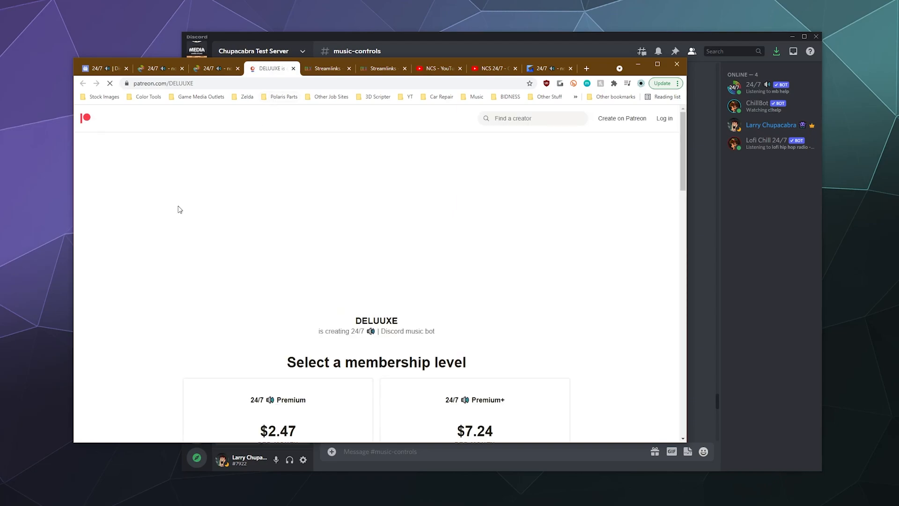
scroll("down", 3)
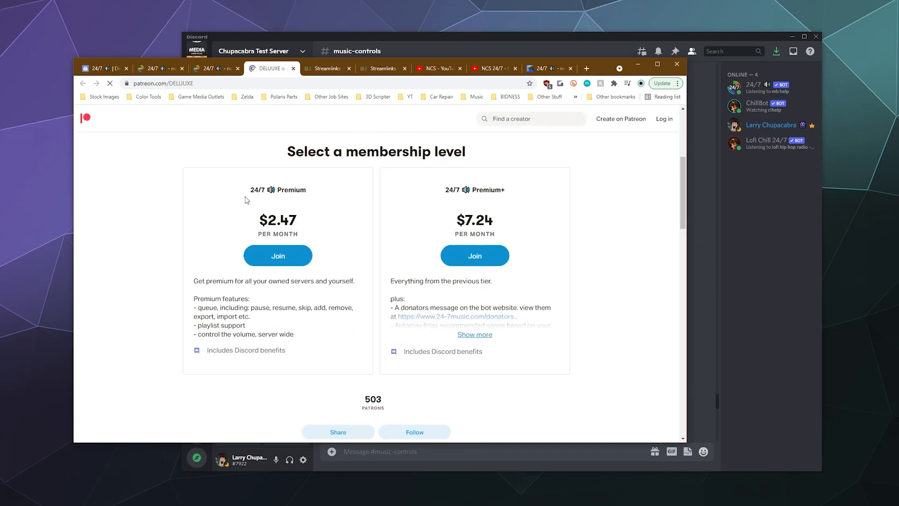
mouse_move(568, 272)
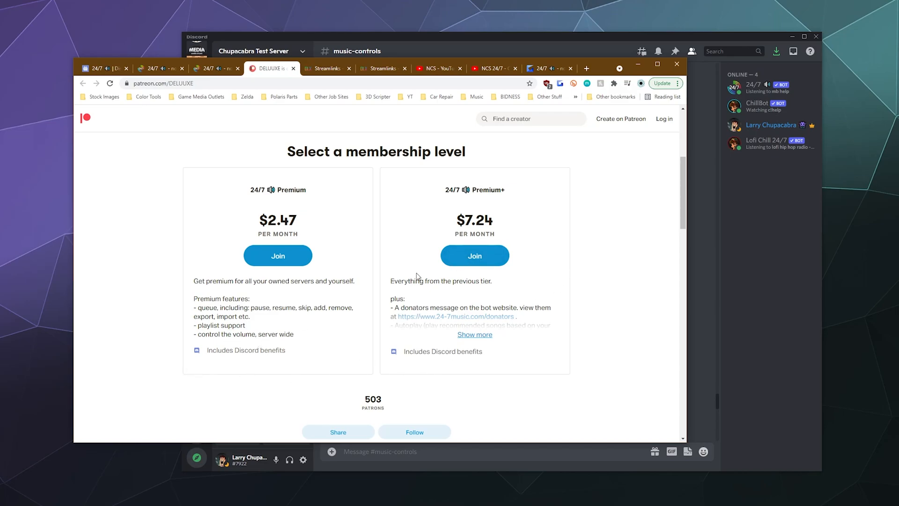
left_click(474, 334)
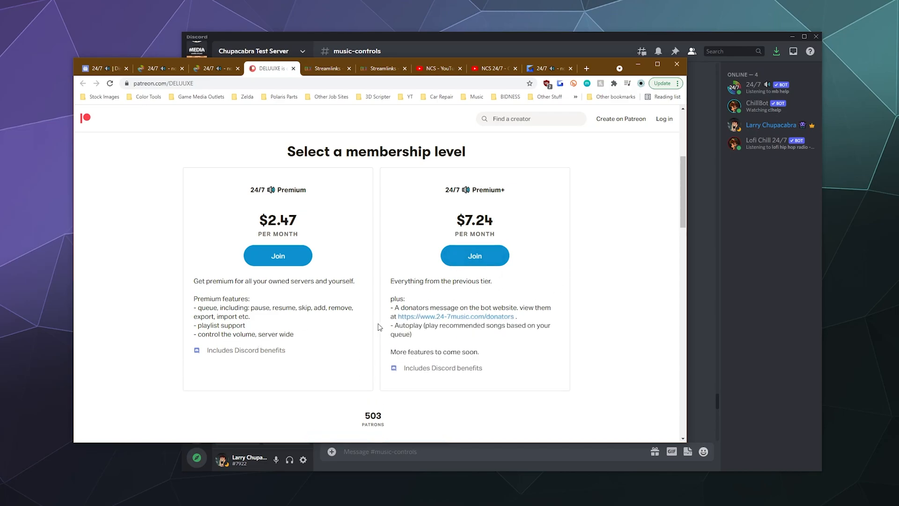
mouse_move(102, 348)
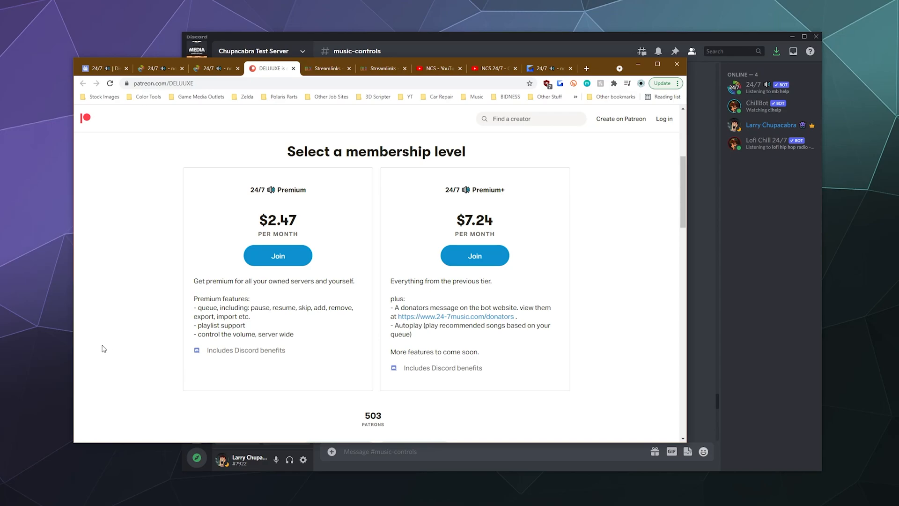
left_click(157, 69)
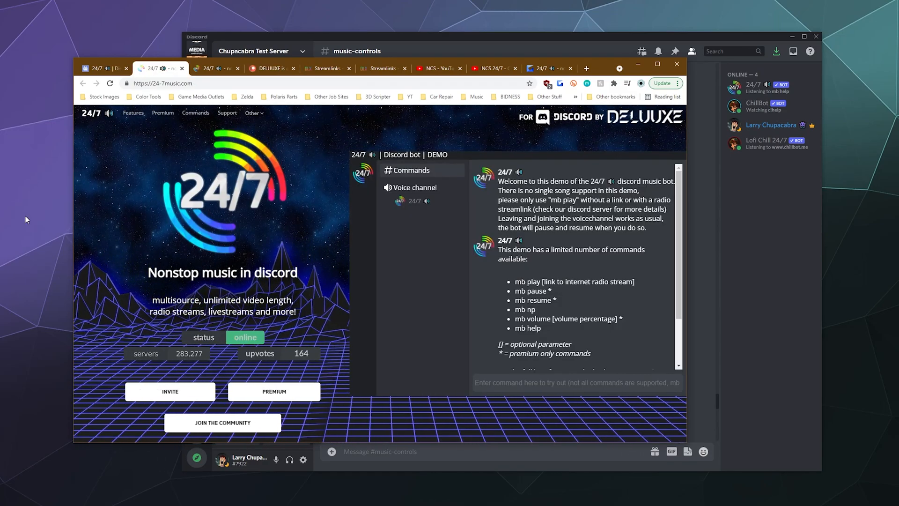